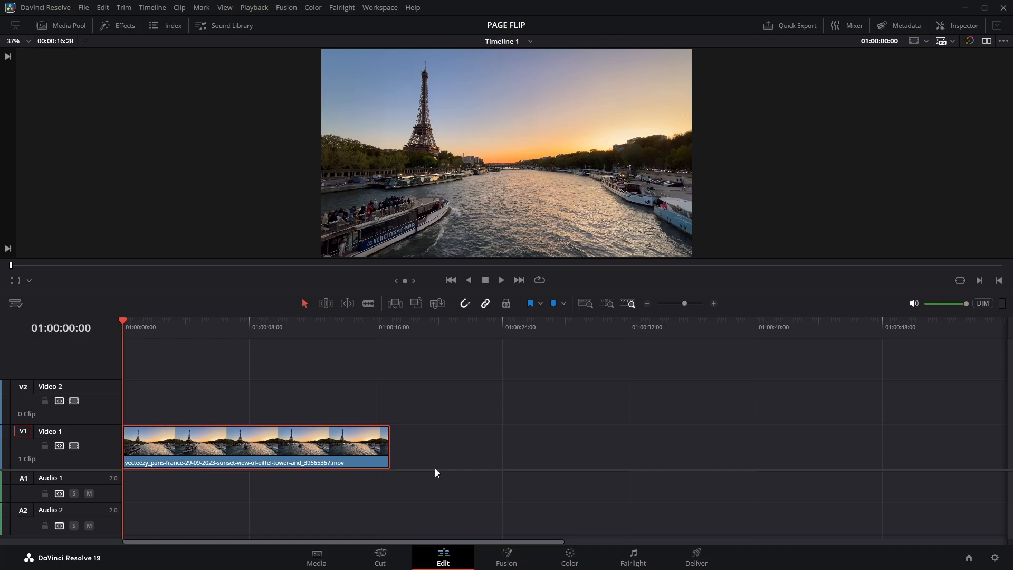
Switch the Paris sunset clip into the Fusion page showing the MediaIn1-to-MediaOut1 chain.
left_click(505, 557)
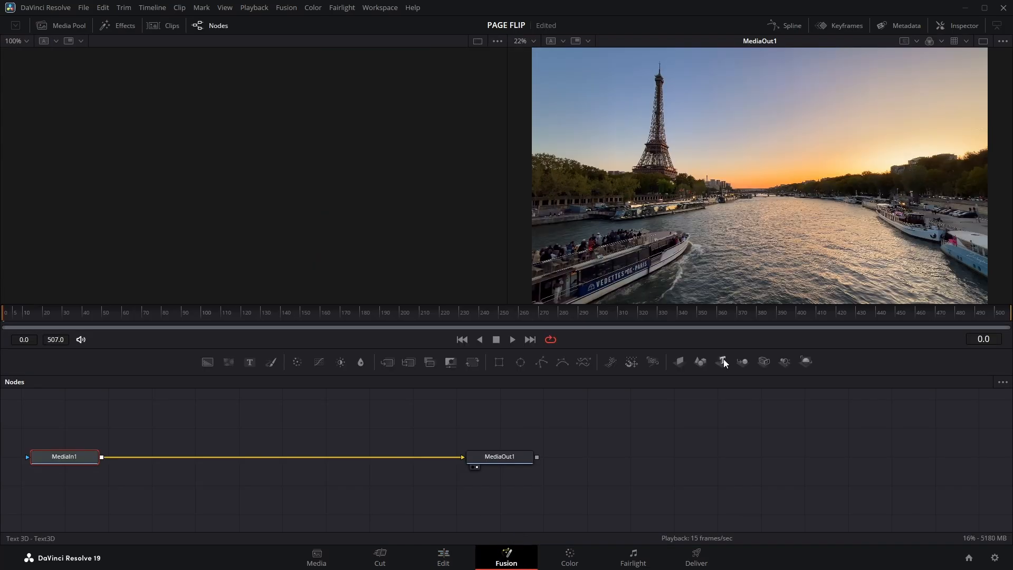
Bring in MediaIn2 for the poster and chain Image Plane 3D and Renderer 3D after MediaIn1.
left_click(61, 26)
type("imag")
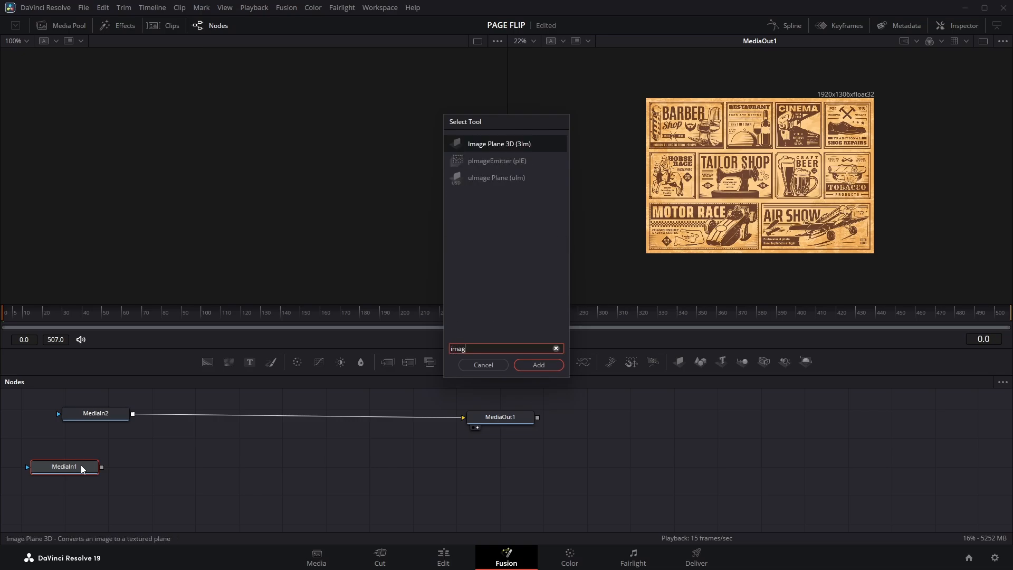
left_click(537, 365)
type("r")
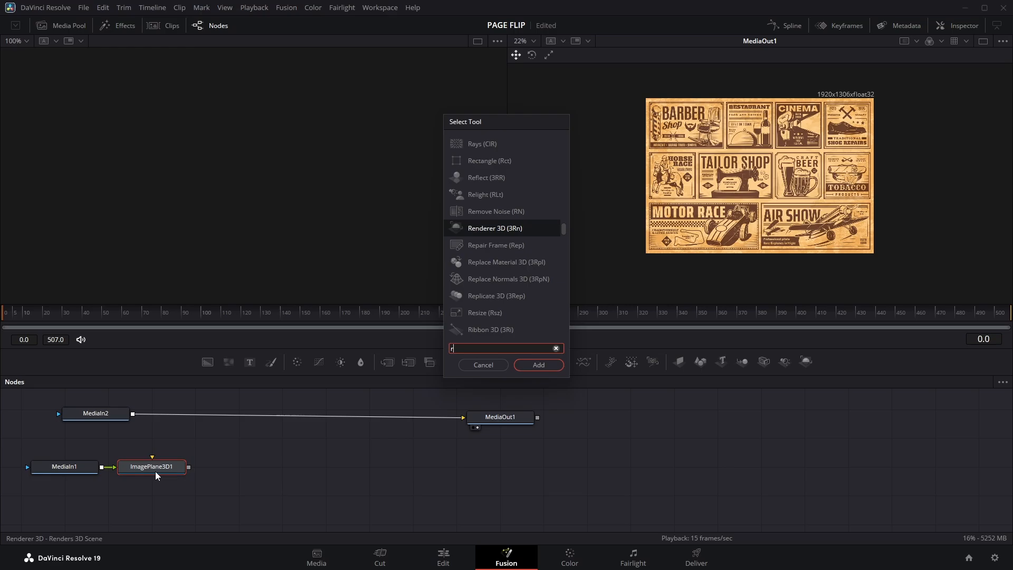
type("en")
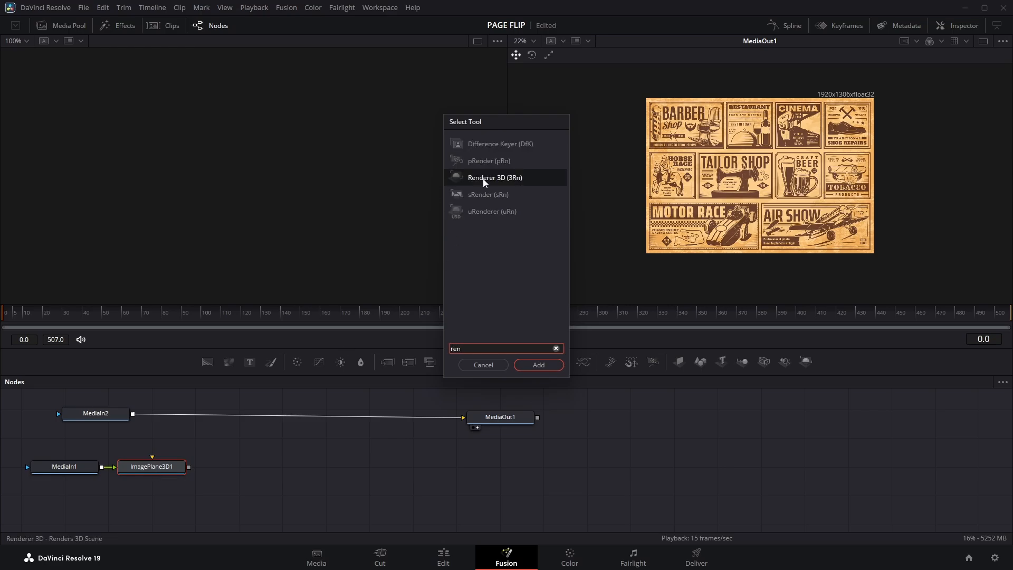
left_click(537, 364)
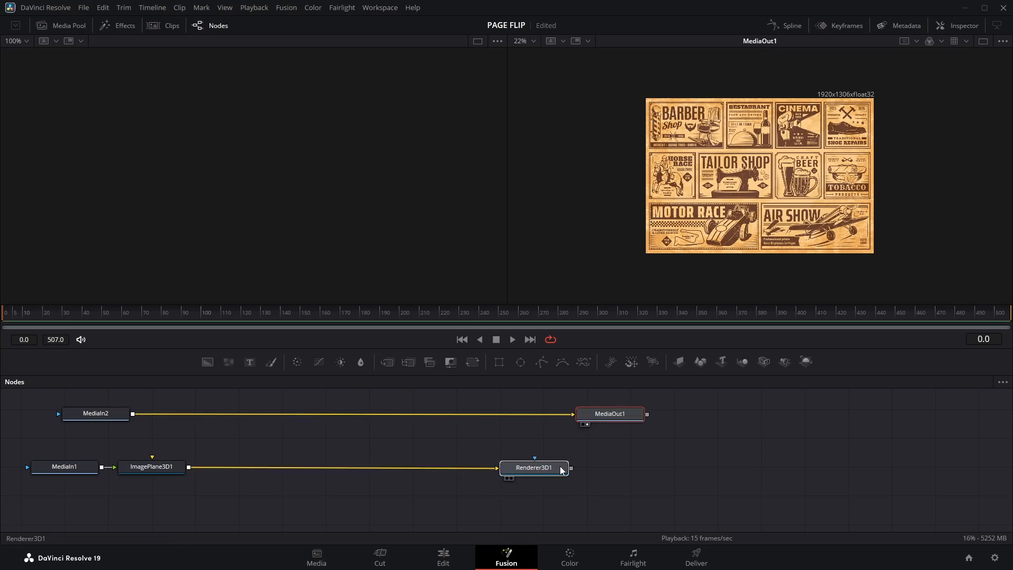
Merge Renderer3D1 over MediaIn2 into MediaOut1 and select the image plane for the next insert.
left_click(95, 413)
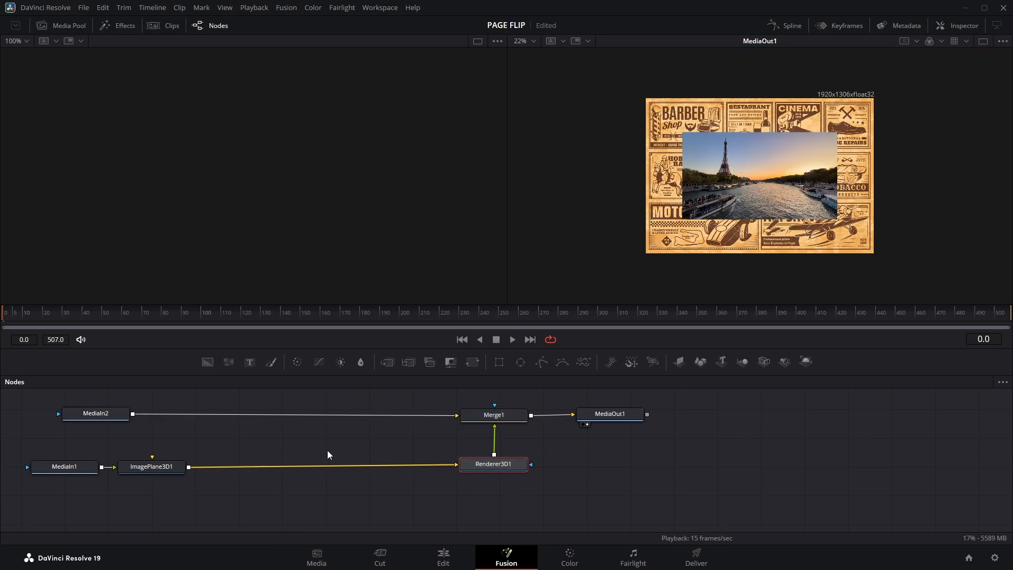
left_click(151, 466)
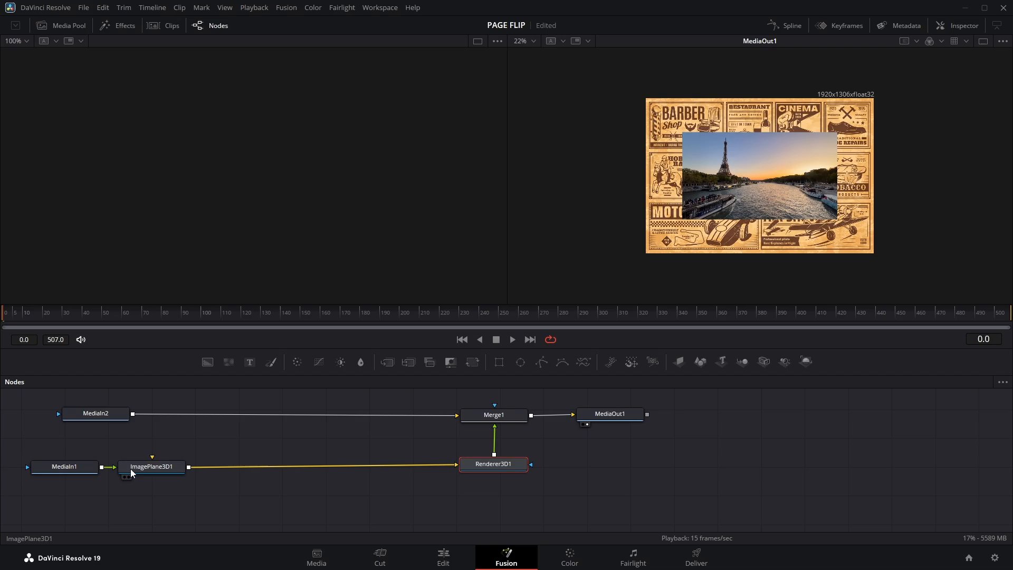
Insert a Bender 3D node between ImagePlane3D1 and Renderer3D1.
type("ren")
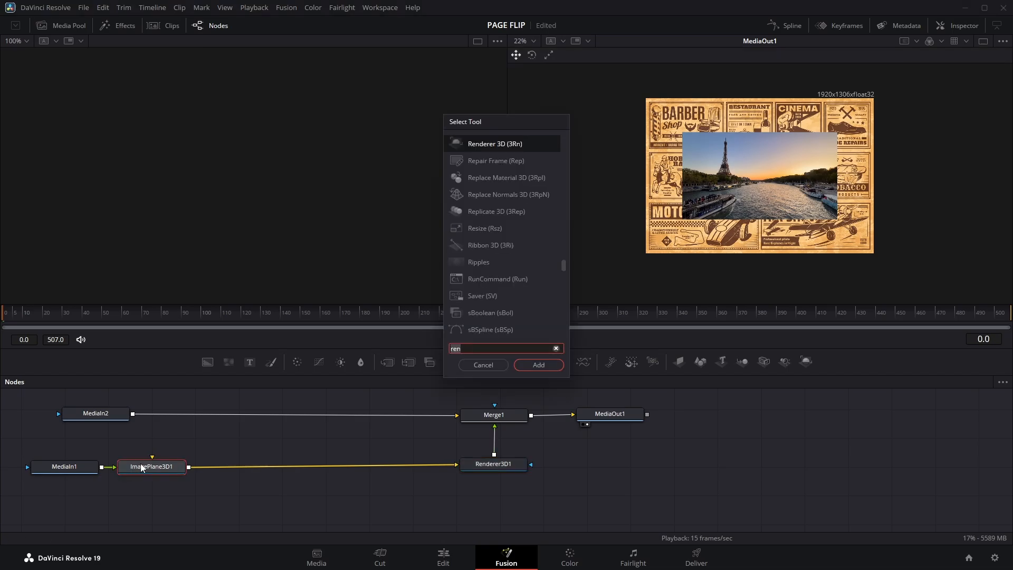
left_click(538, 364)
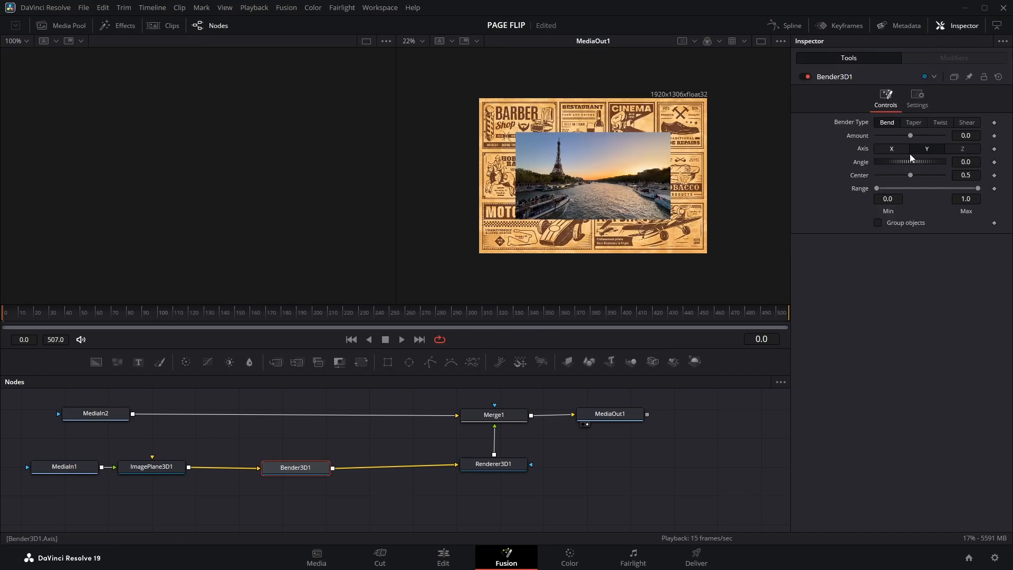
mouse_move(939, 163)
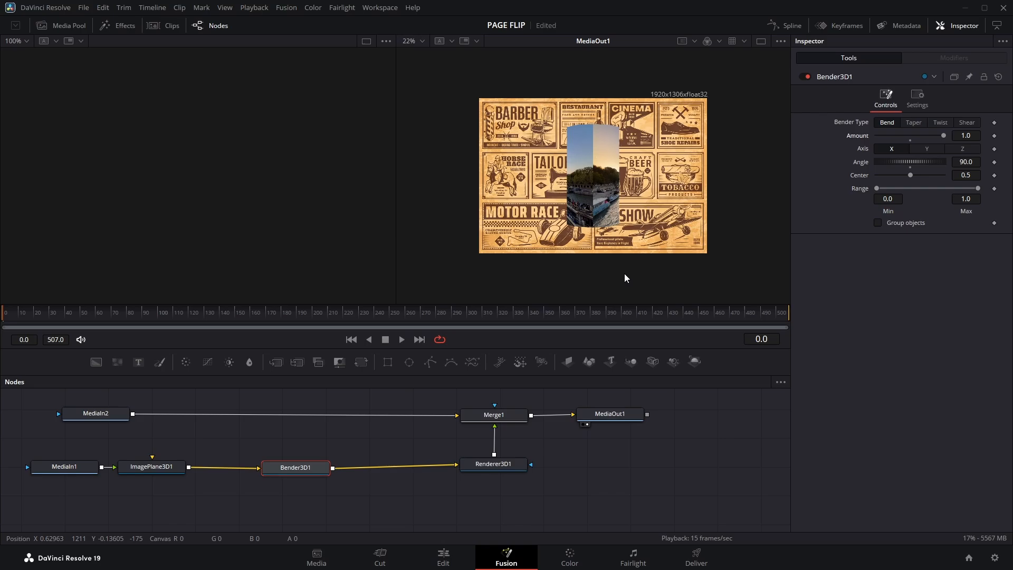
Select Bender3D1 and view the bent sunset plane in the 3D viewer.
left_click(295, 468)
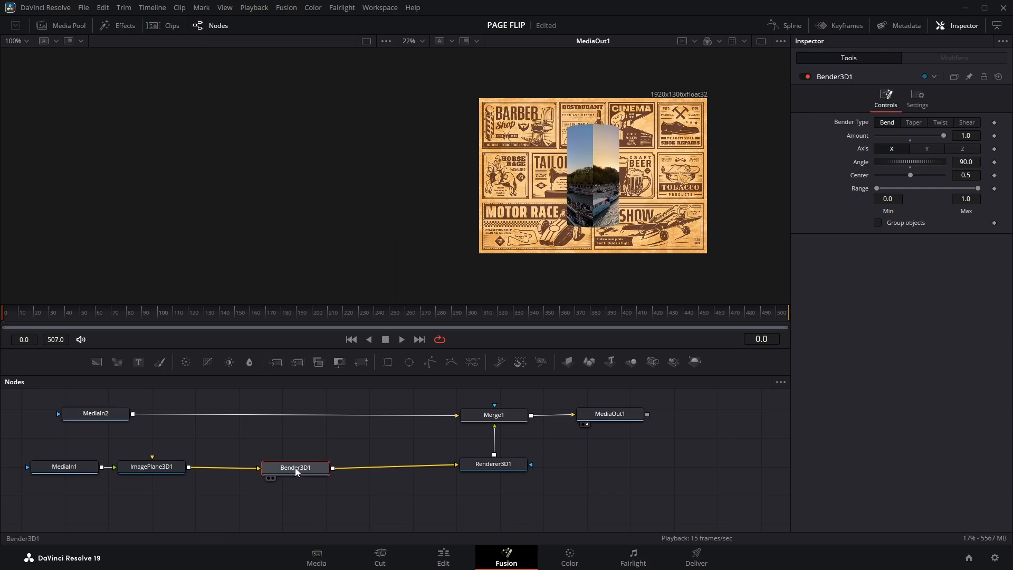
left_click(295, 468)
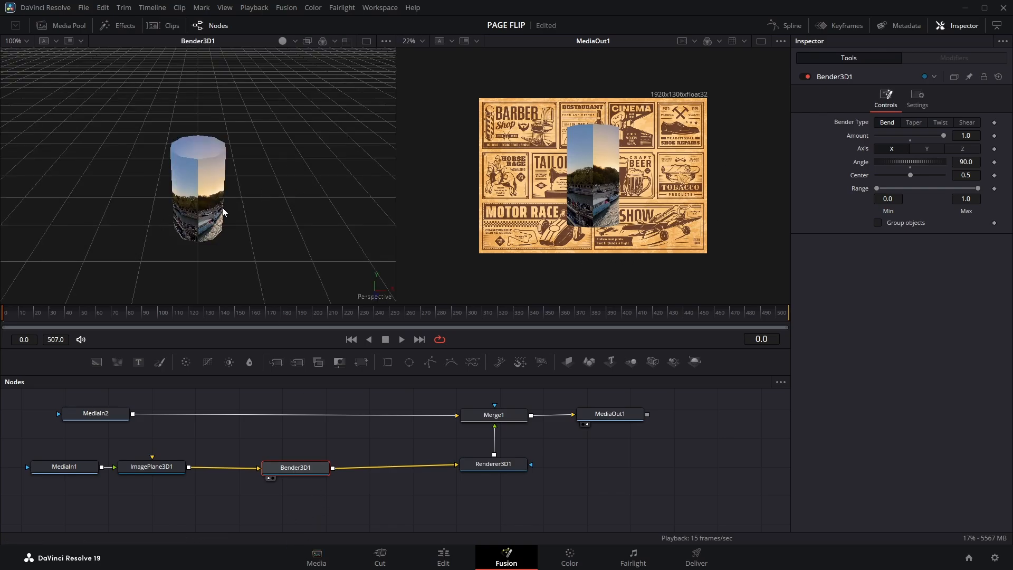
mouse_move(584, 195)
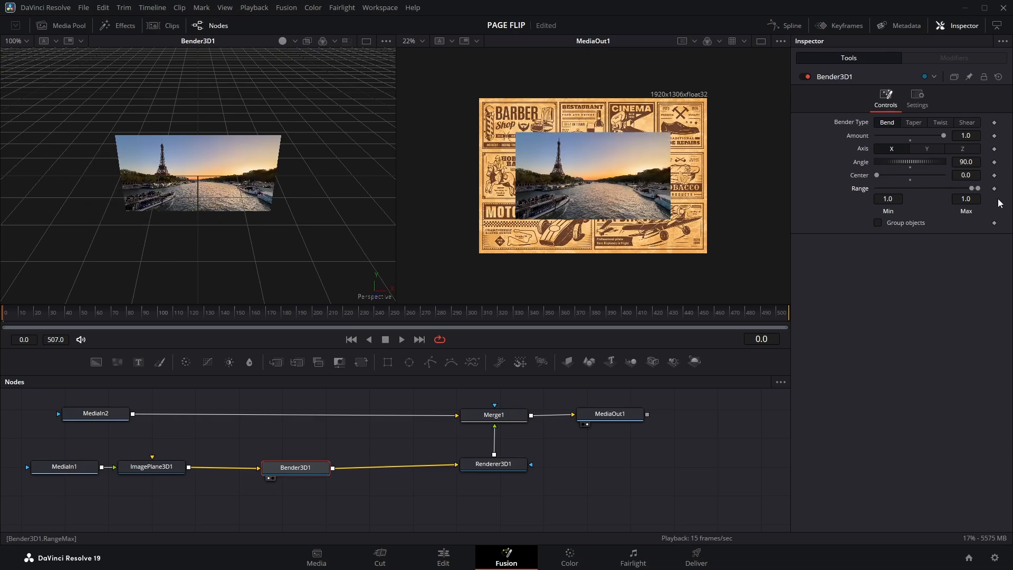
mouse_move(18, 333)
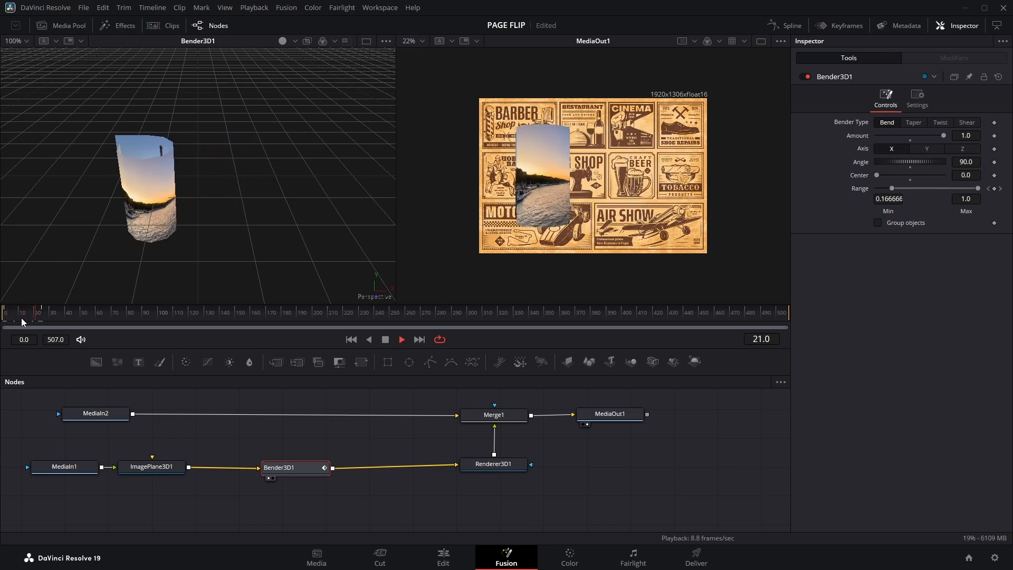
Set ImagePlane3D1 to 40 subdivisions, translation X 0.058 and scale 1.851.
left_click(151, 466)
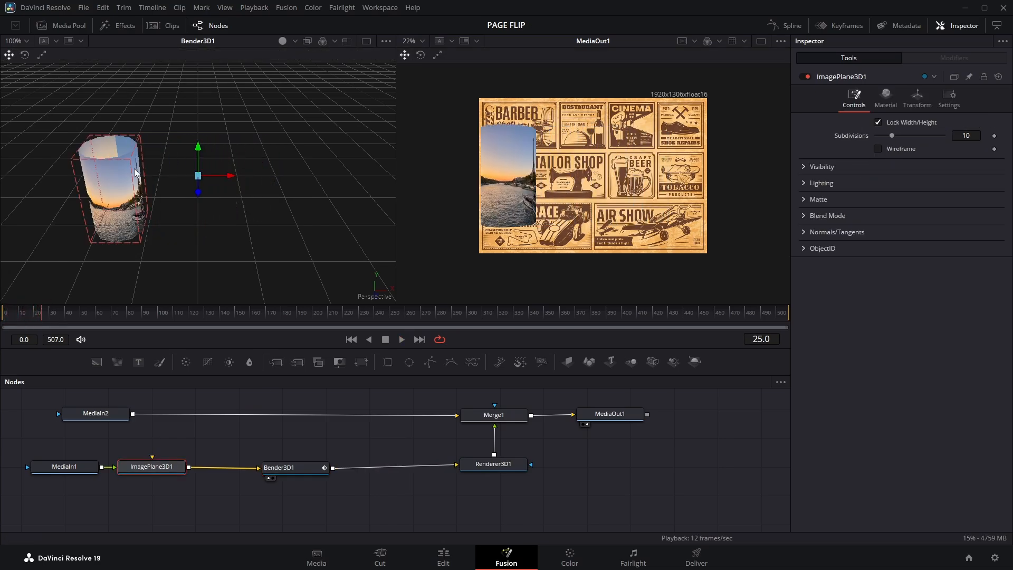
left_click(878, 149)
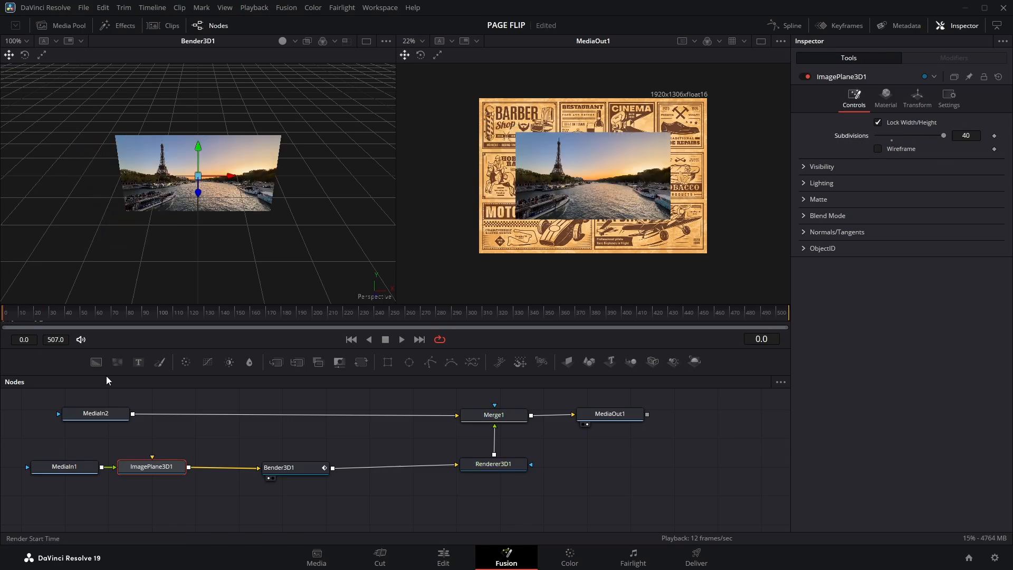
left_click(917, 98)
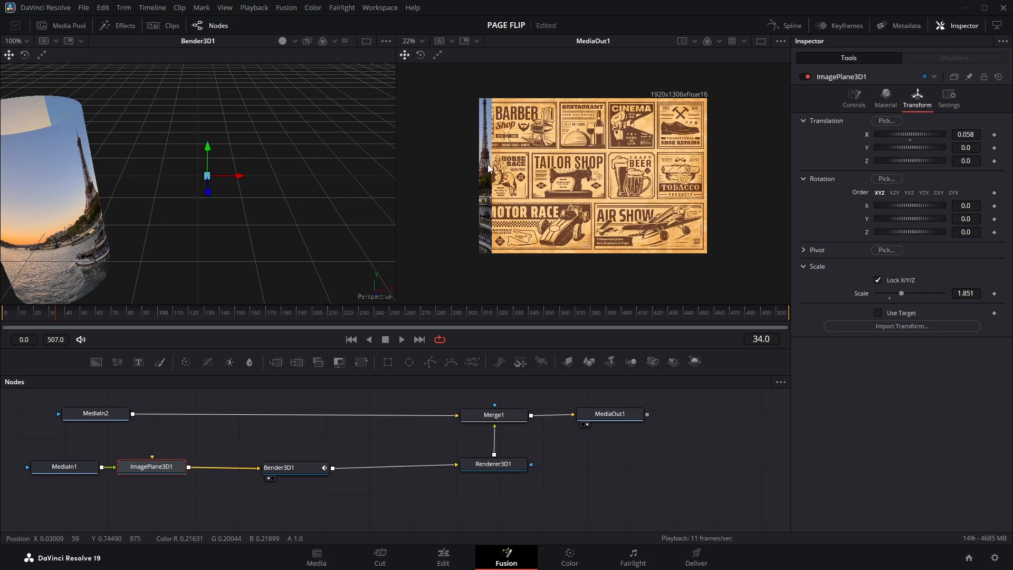
left_click(294, 468)
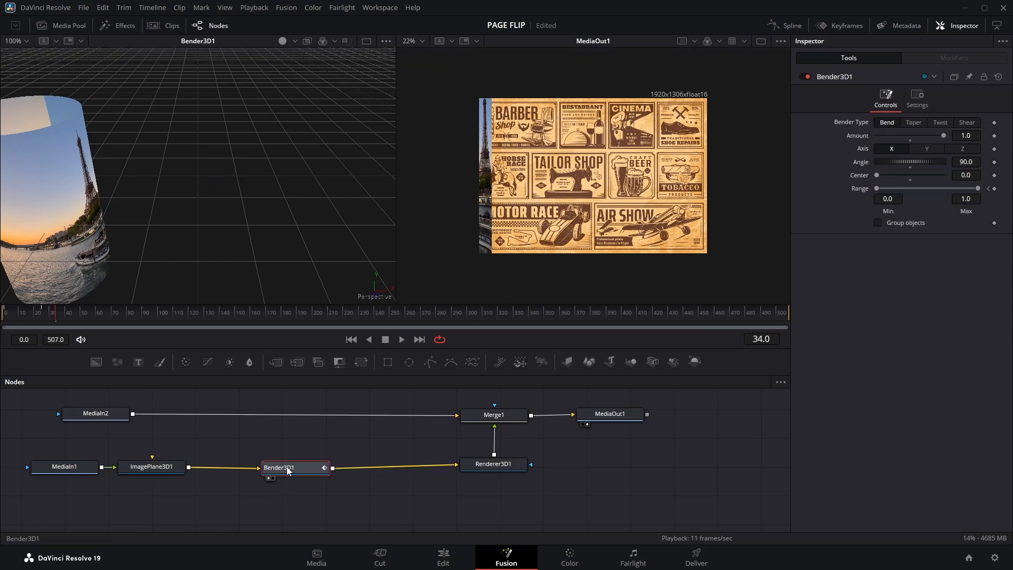
Set Bender3D1's center to -0.2 and scrub the timeline to check the curl clears the frame.
left_click(42, 312)
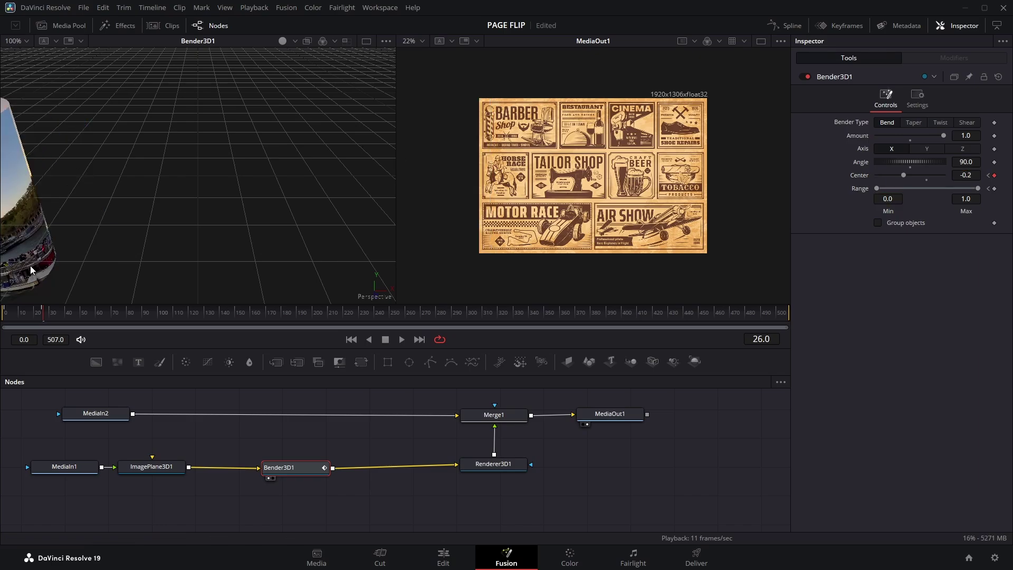
left_click(401, 339)
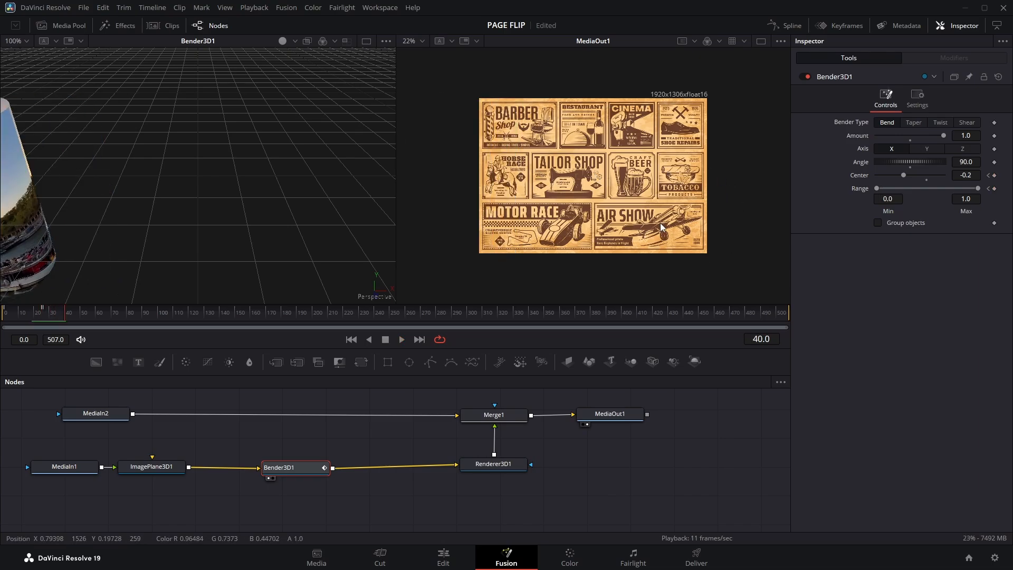
mouse_move(710, 104)
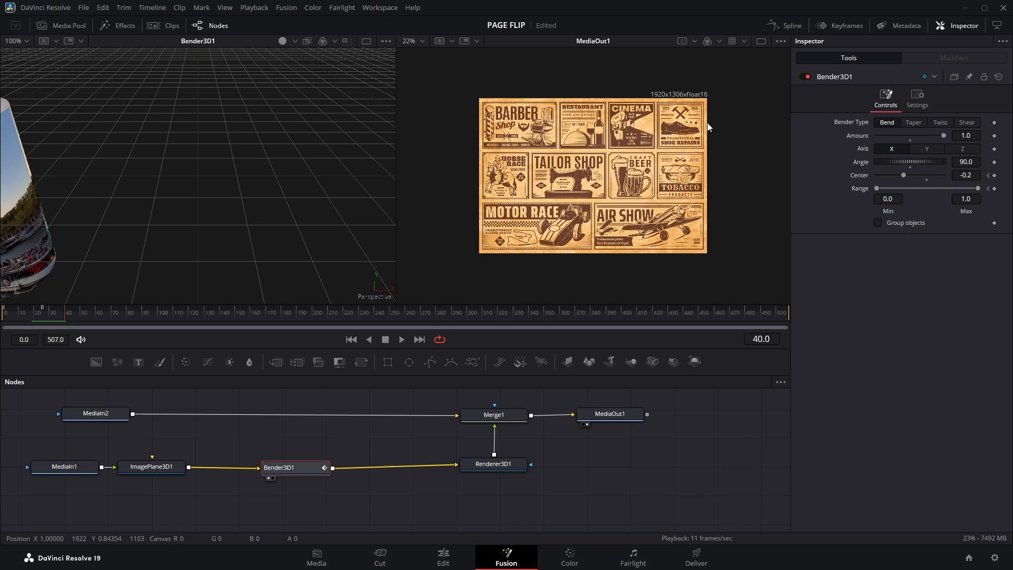
left_click(294, 467)
type("tra")
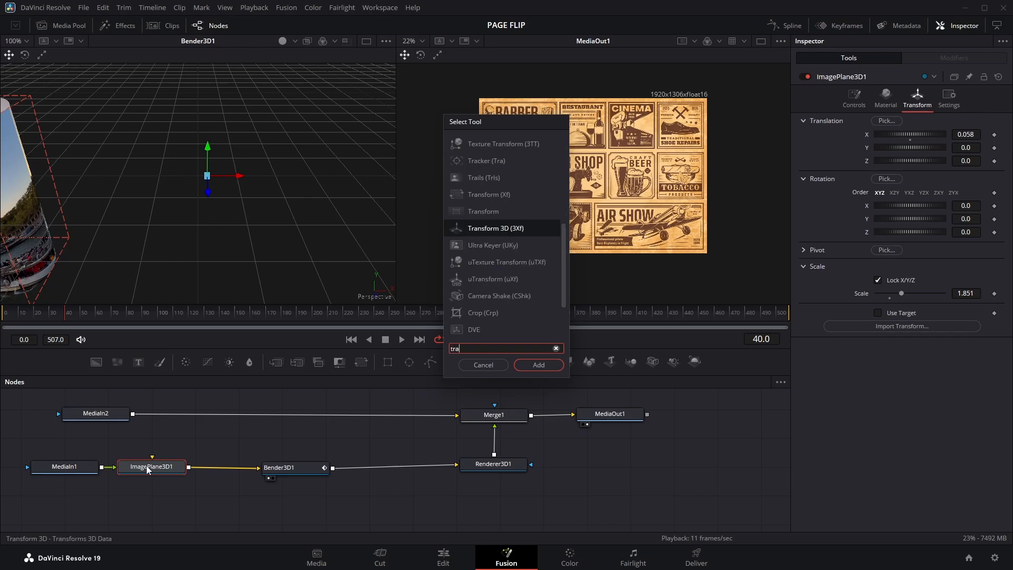
Insert Transform3D1 after the image plane and Transform3D2 after Bender3D1.
left_click(538, 365)
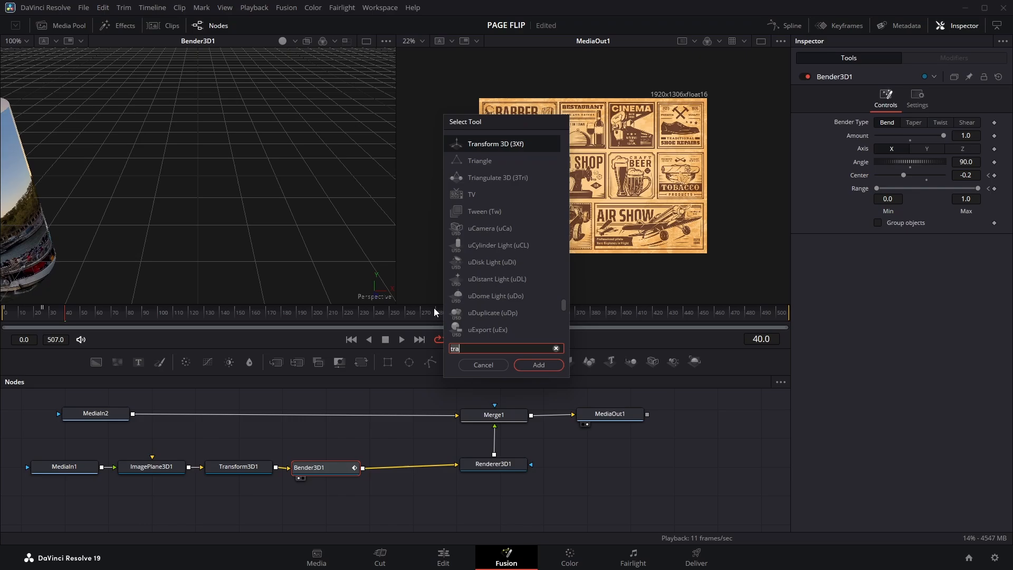
left_click(537, 364)
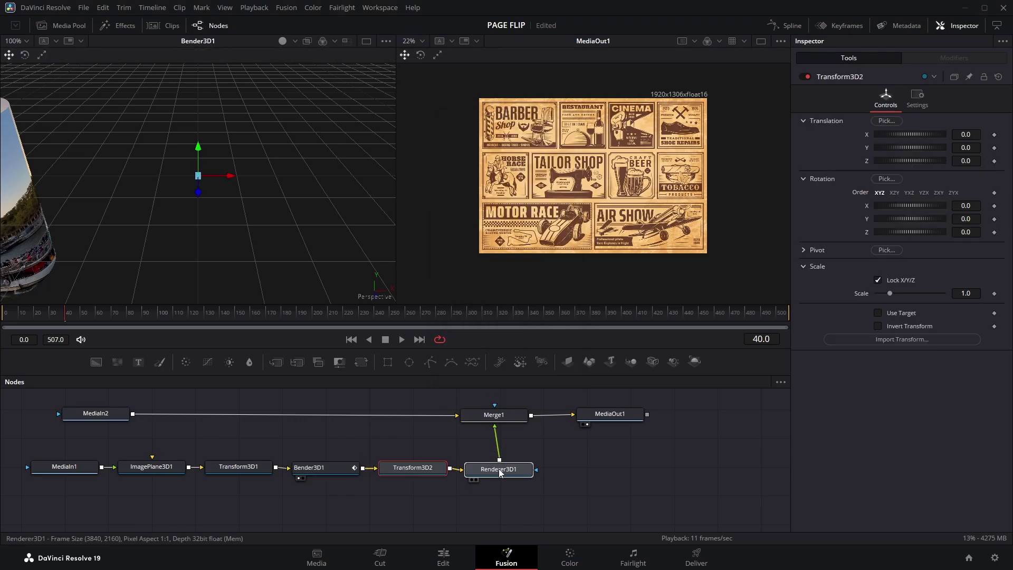
left_click(498, 469)
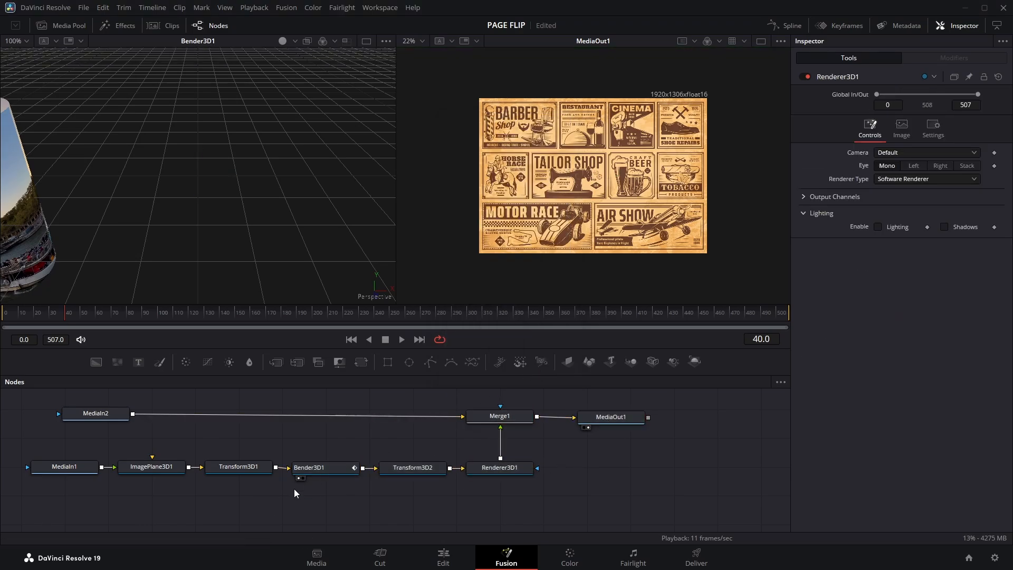
left_click(239, 467)
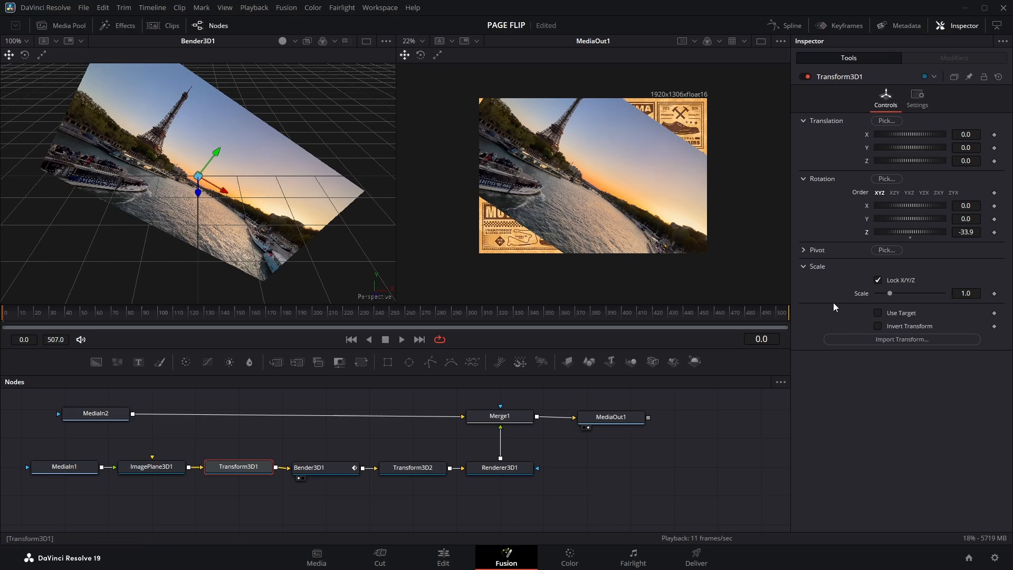
Set Transform3D1 rotation Z to -33.9 and Transform3D2 rotation Z to 33.9.
left_click(411, 467)
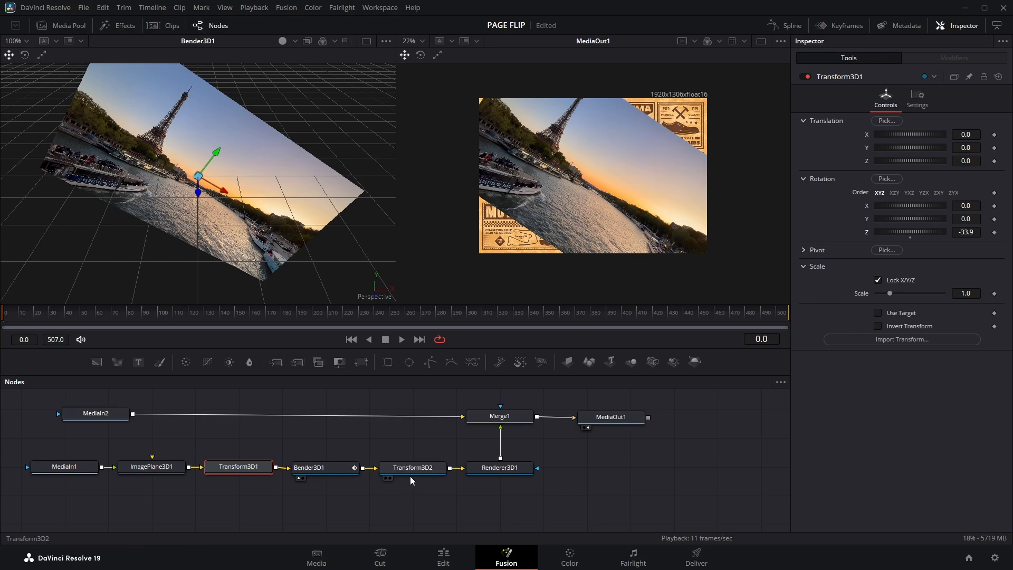
left_click(413, 467)
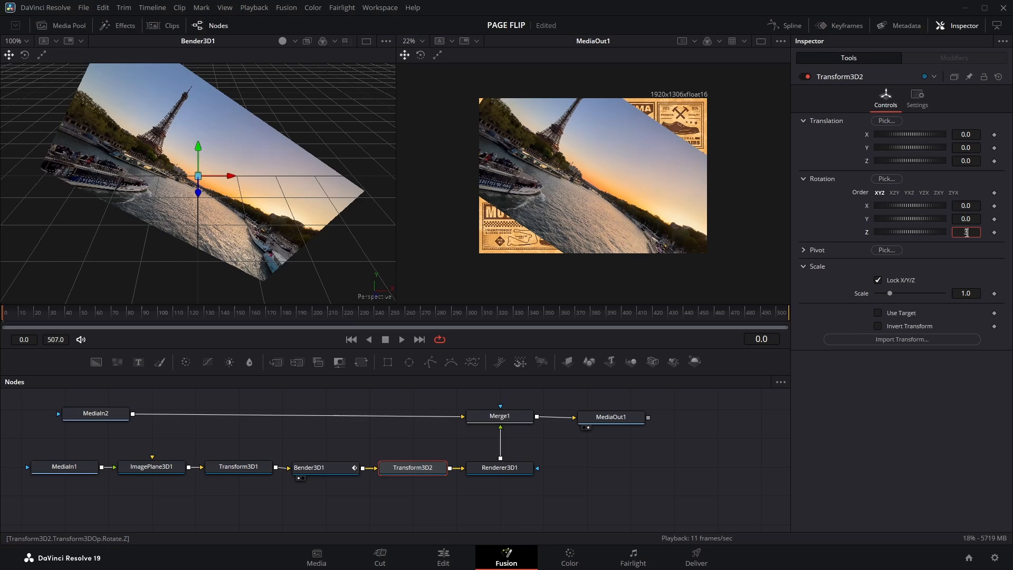
type("339")
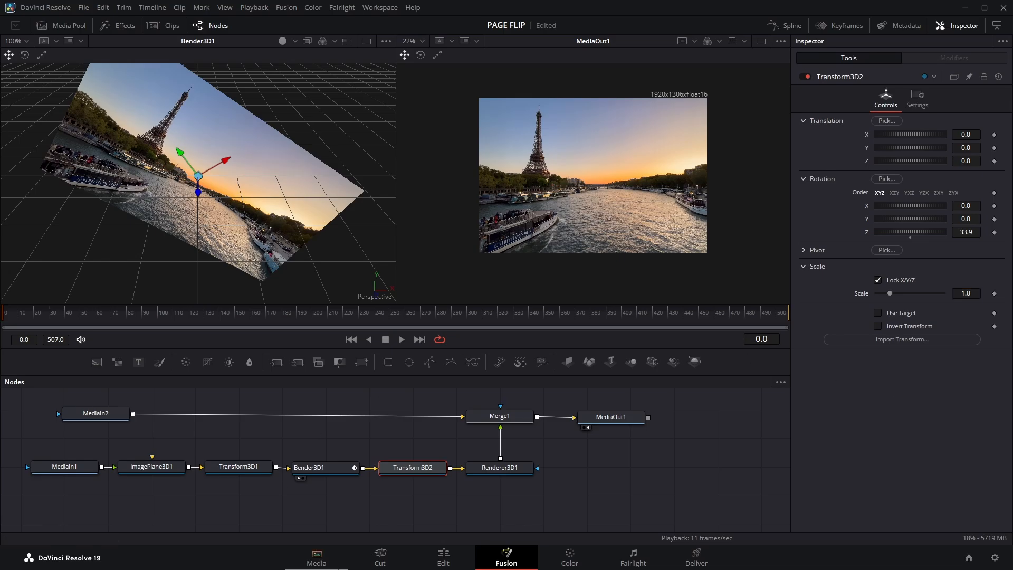
mouse_move(444, 556)
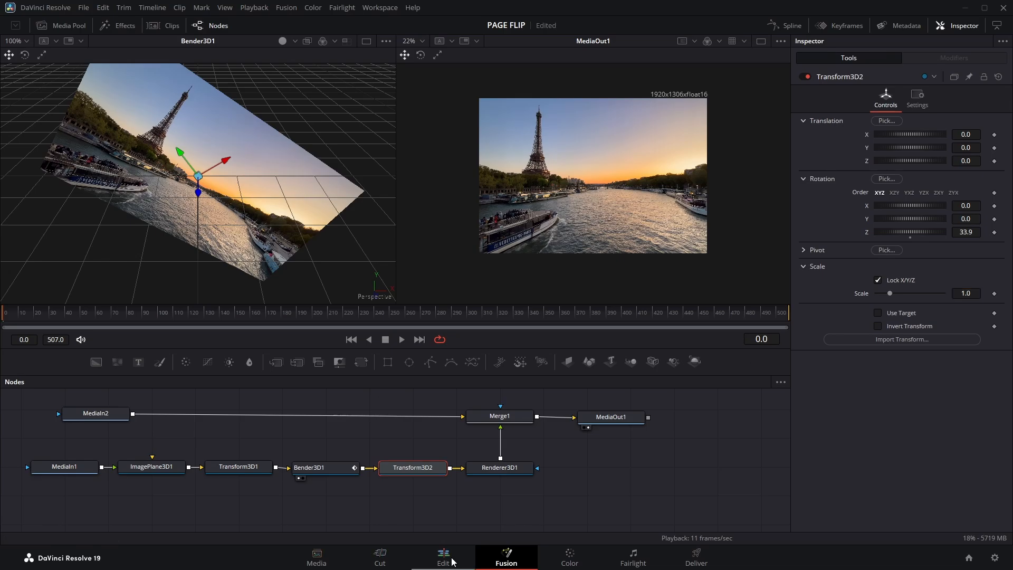